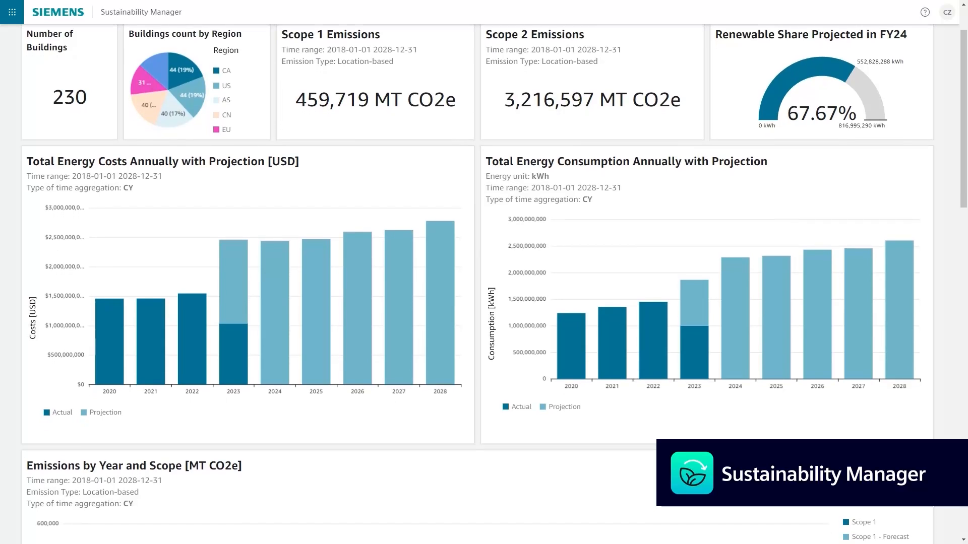
# Scroll the Sustainability overview past the emissions chart to the Building Site Spend and Usage Overview table
pyautogui.scroll(-3)
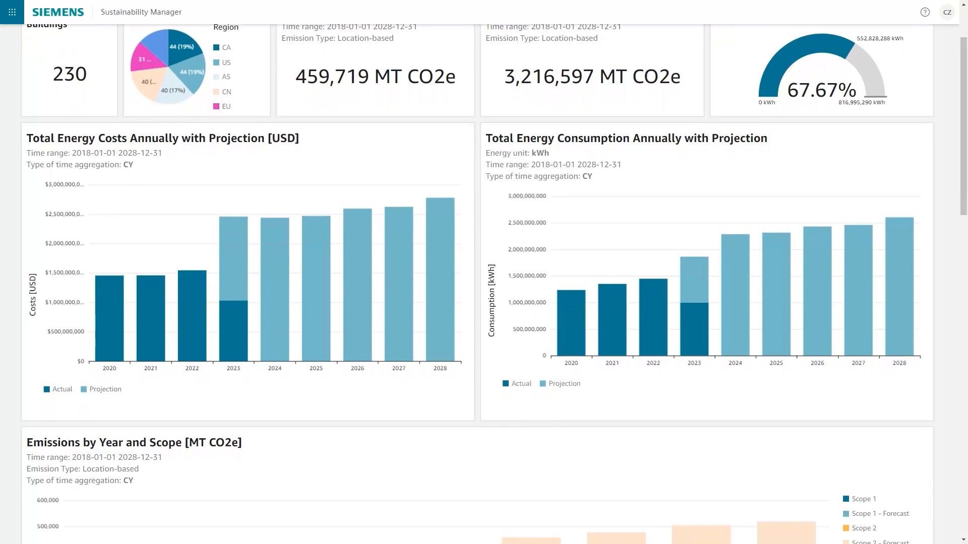
pyautogui.scroll(-3)
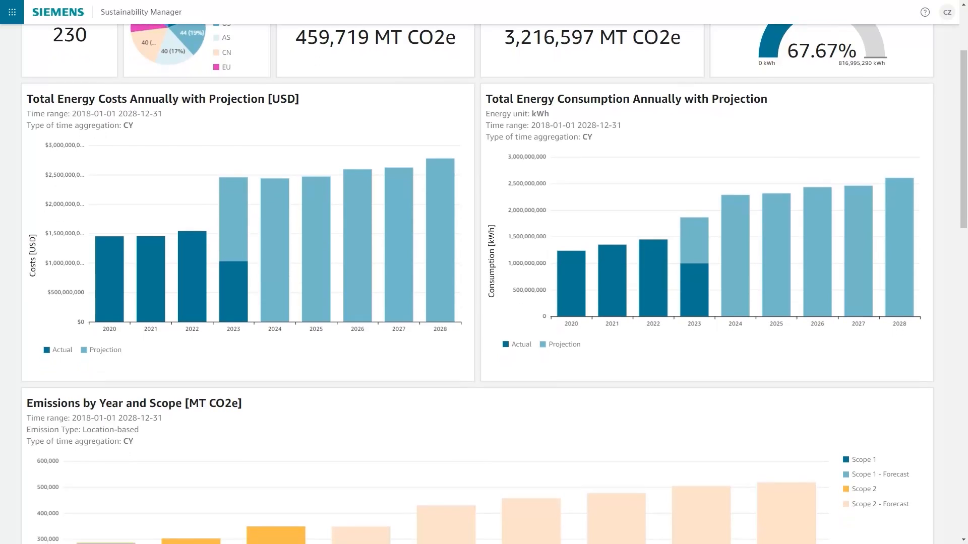
pyautogui.scroll(-3)
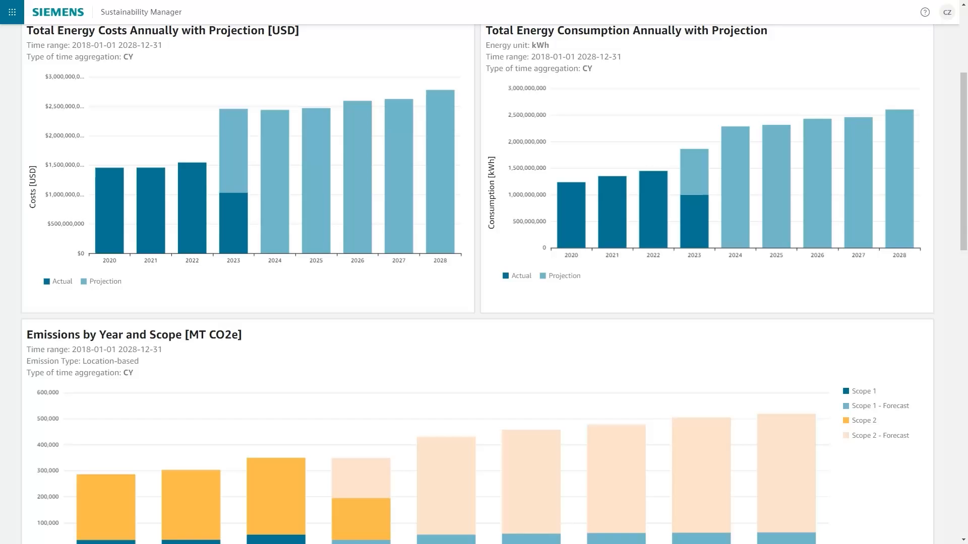
pyautogui.scroll(-3)
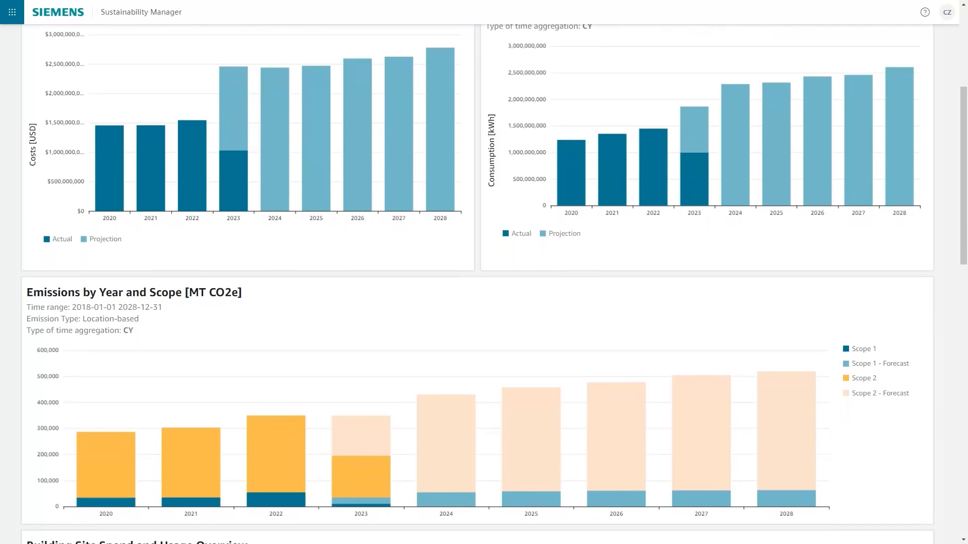
pyautogui.scroll(-3)
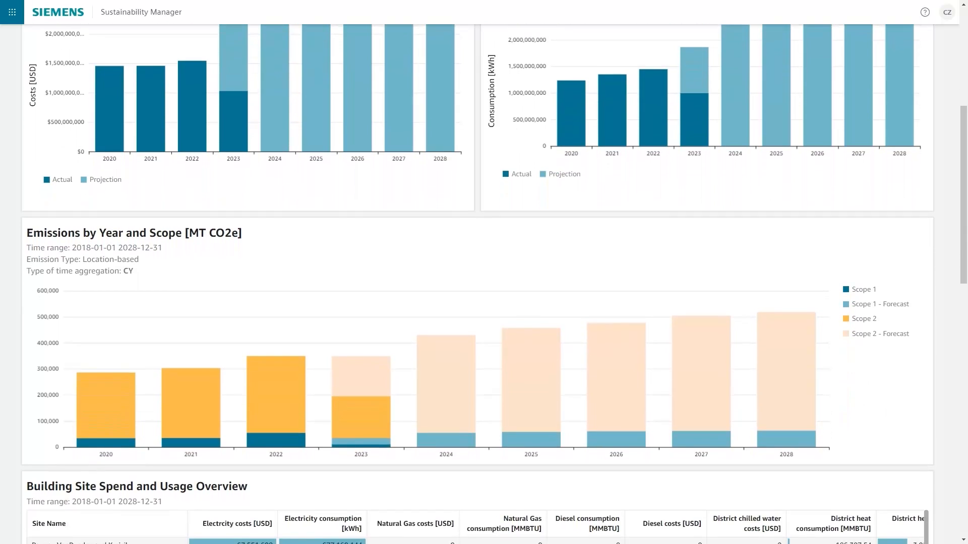
pyautogui.scroll(-3)
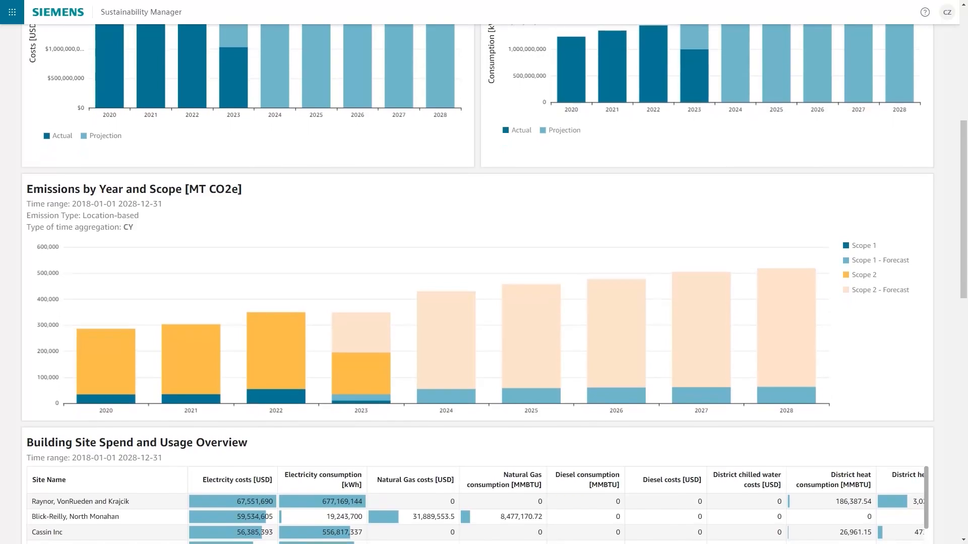
pyautogui.scroll(-3)
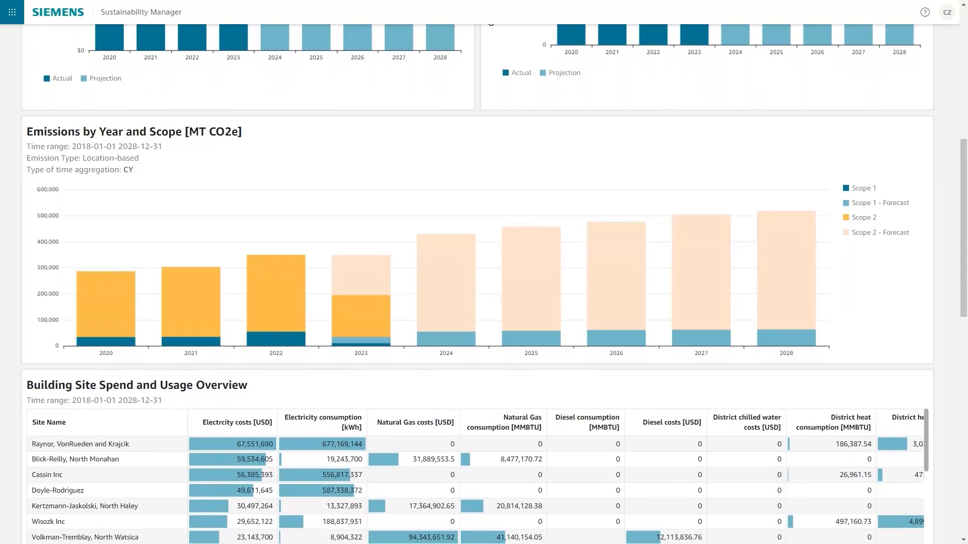
pyautogui.scroll(-3)
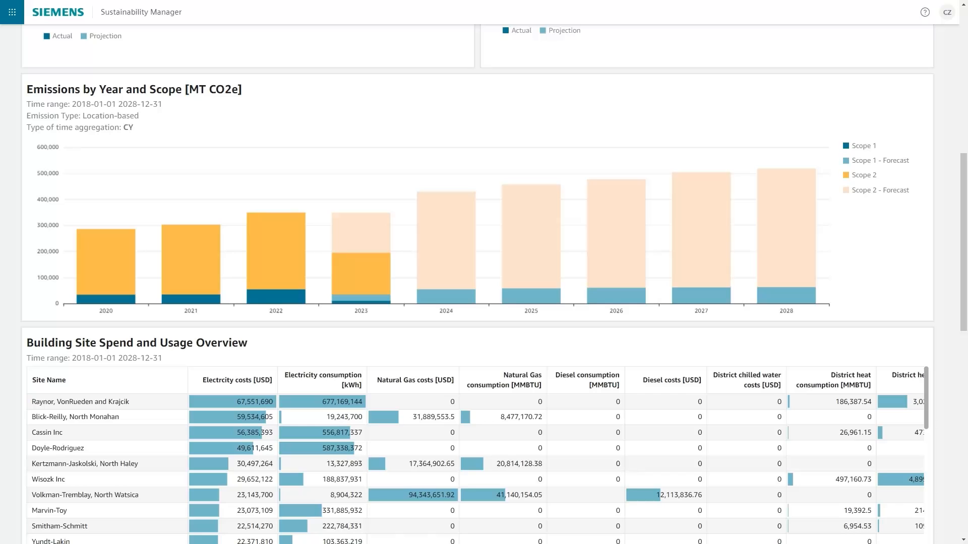
pyautogui.scroll(-3)
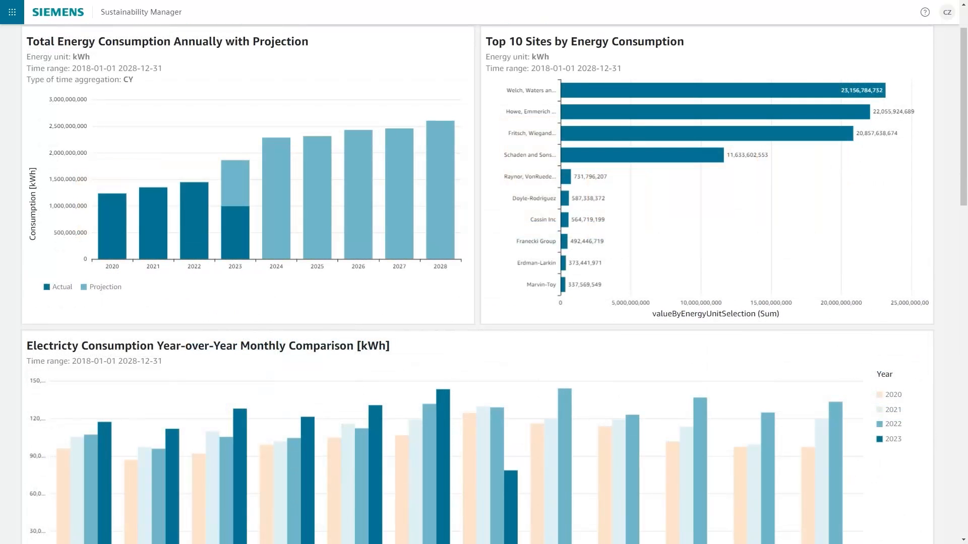
# Scroll past Top 10 Sites and the monthly comparison chart to Electricity Consumption [kWh]
pyautogui.scroll(-3)
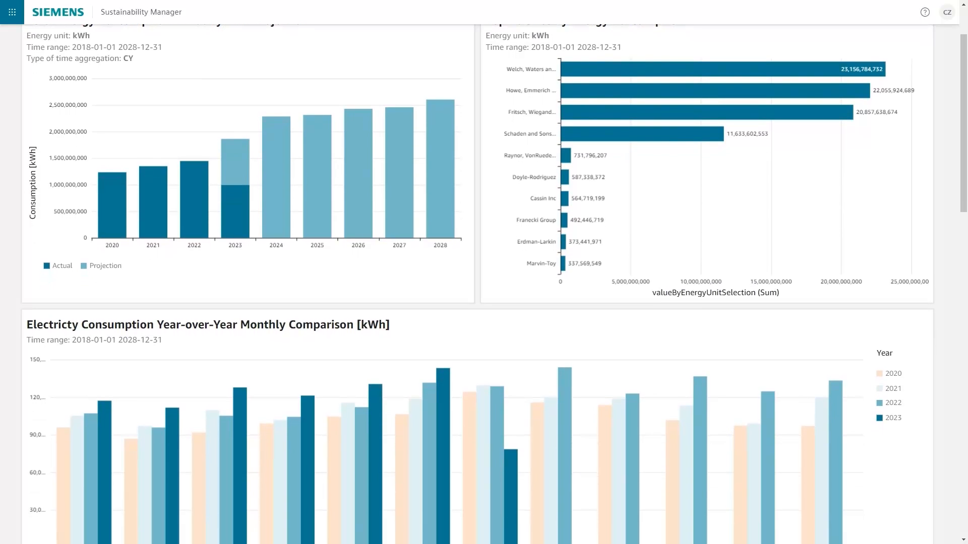
pyautogui.scroll(-3)
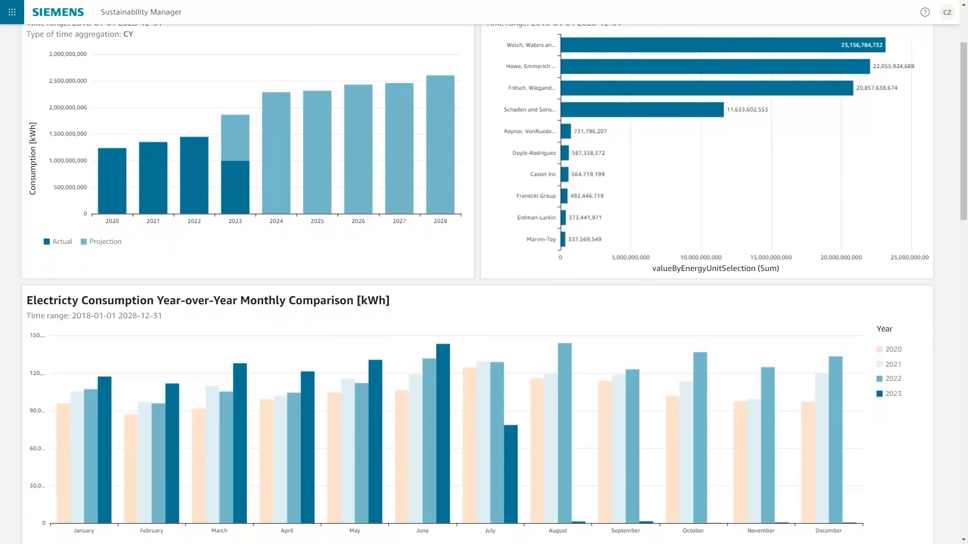
pyautogui.scroll(-3)
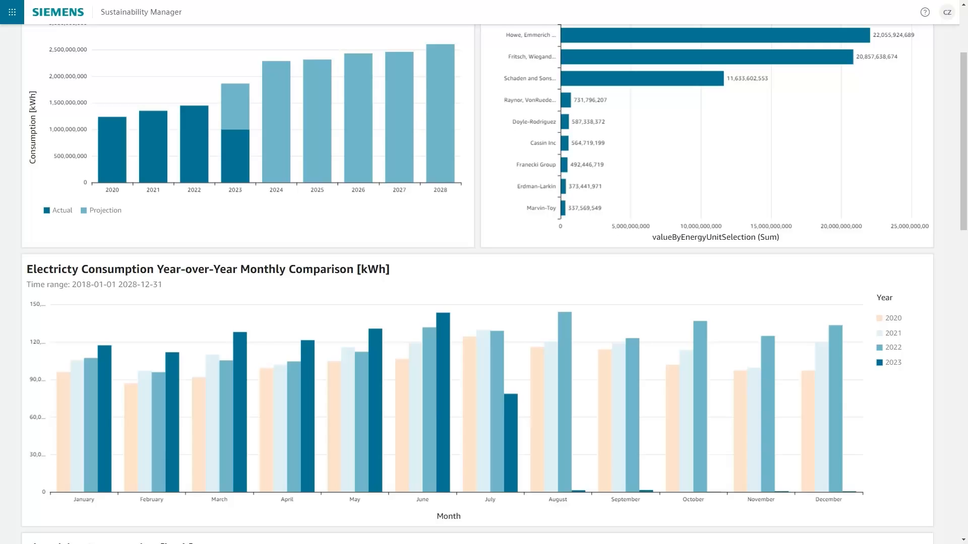
pyautogui.scroll(-3)
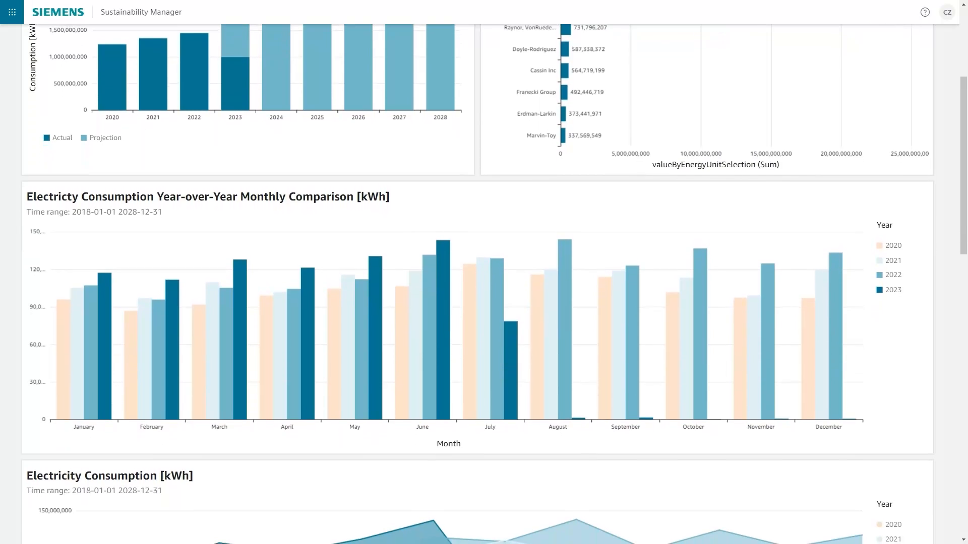
pyautogui.scroll(-3)
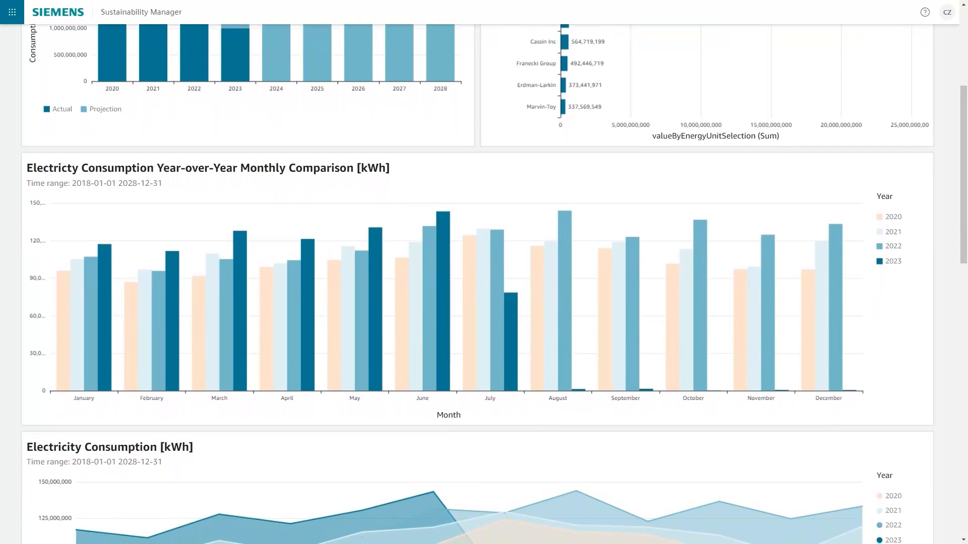
pyautogui.scroll(-3)
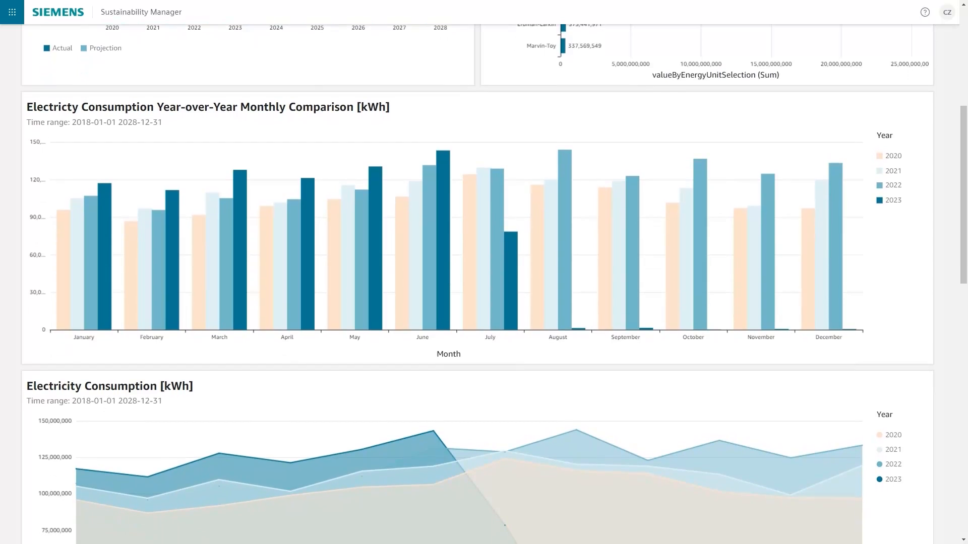
pyautogui.scroll(-3)
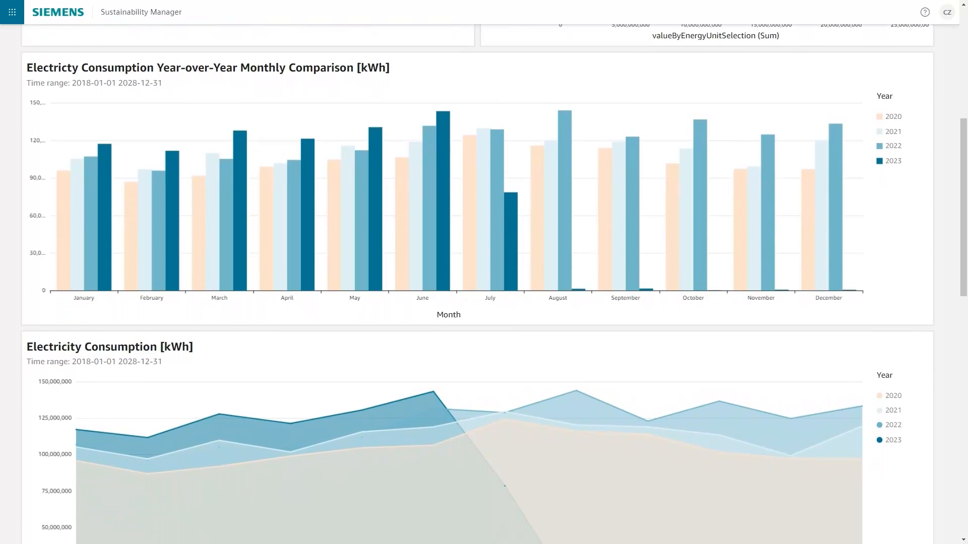
pyautogui.click(192, 24)
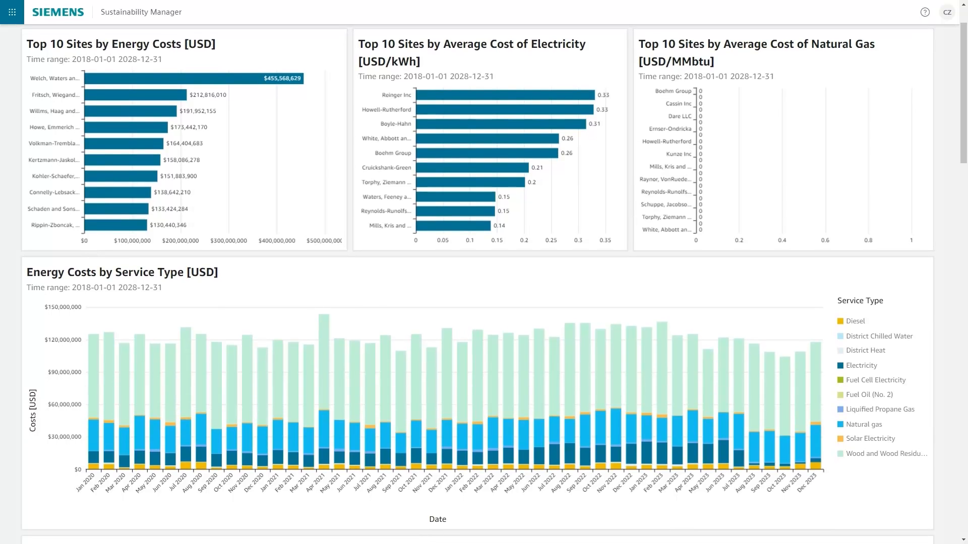
# Scroll the energy costs dashboard down to Energy Costs by Service Type
pyautogui.scroll(-3)
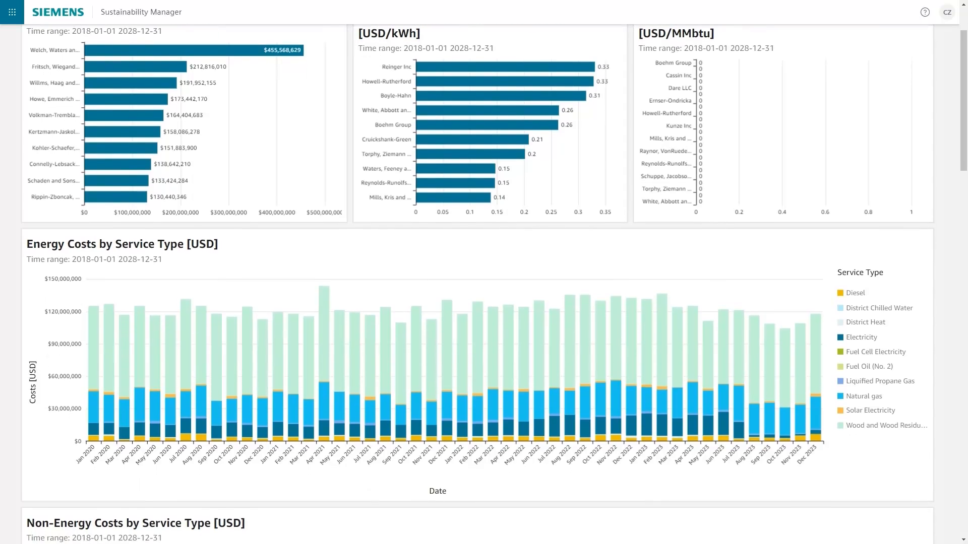
pyautogui.scroll(-3)
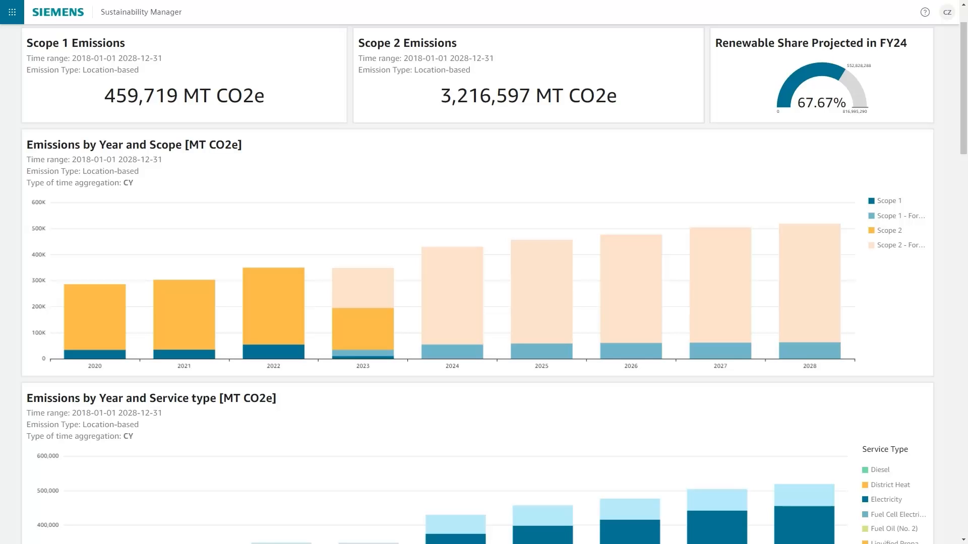
# Scroll the emissions dashboard to the Emissions by Year and Region heatmap and Emissions by Scope pie
pyautogui.scroll(-3)
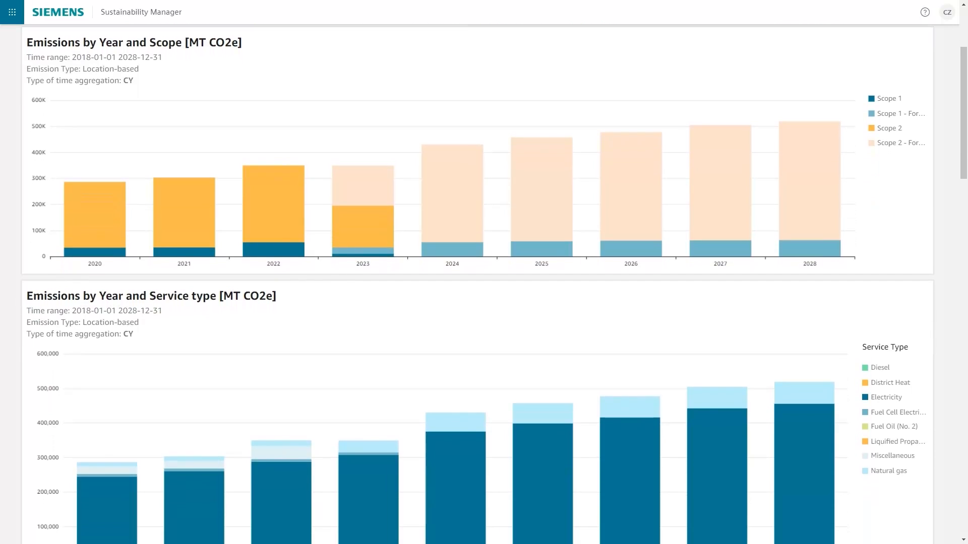
pyautogui.scroll(-3)
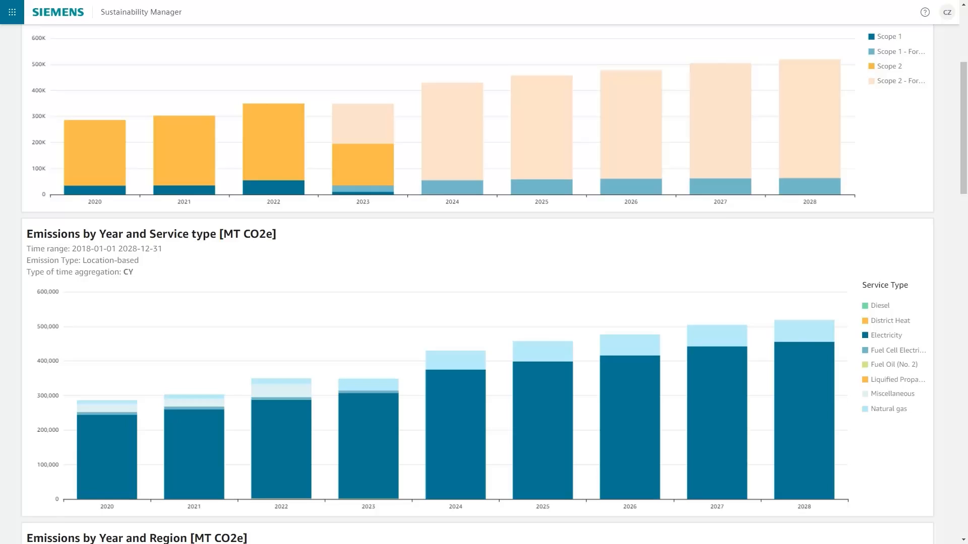
pyautogui.scroll(-3)
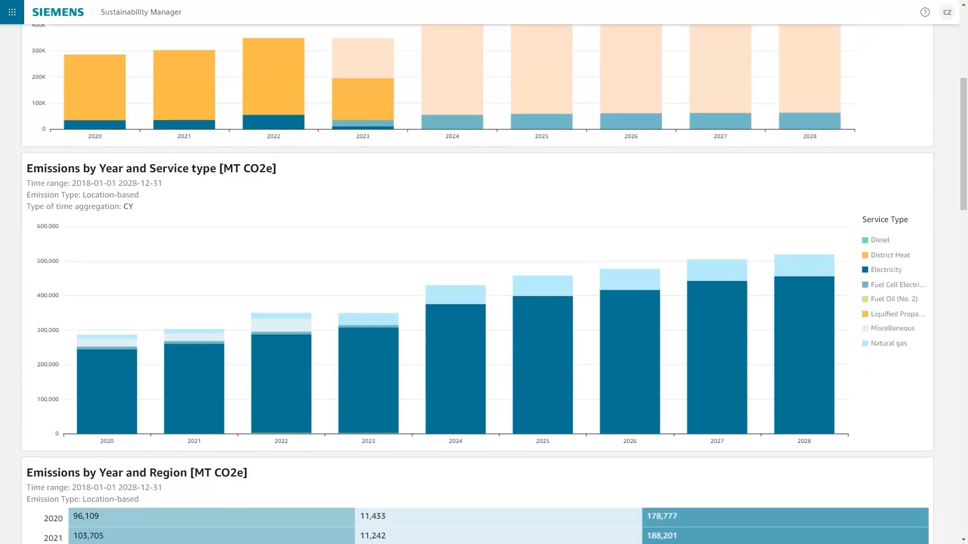
pyautogui.scroll(-3)
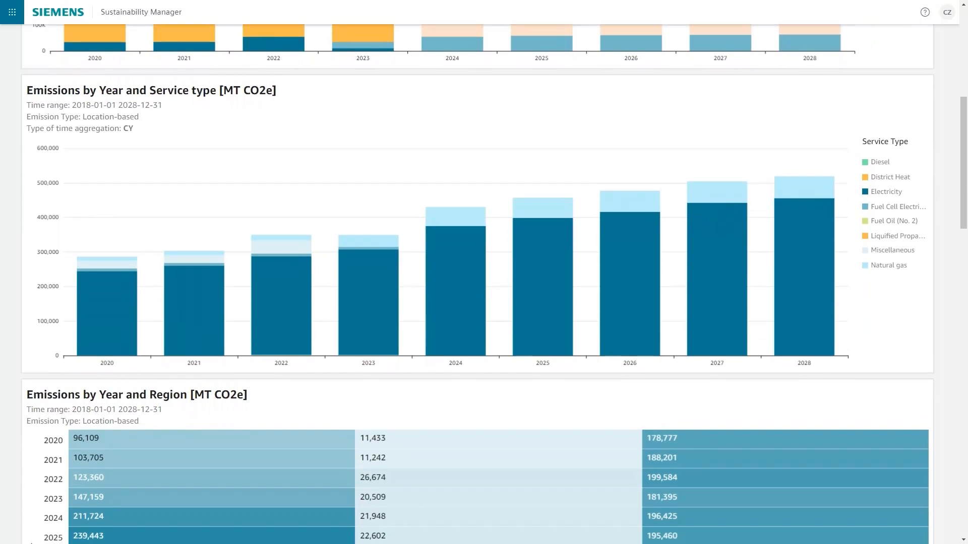
pyautogui.scroll(-3)
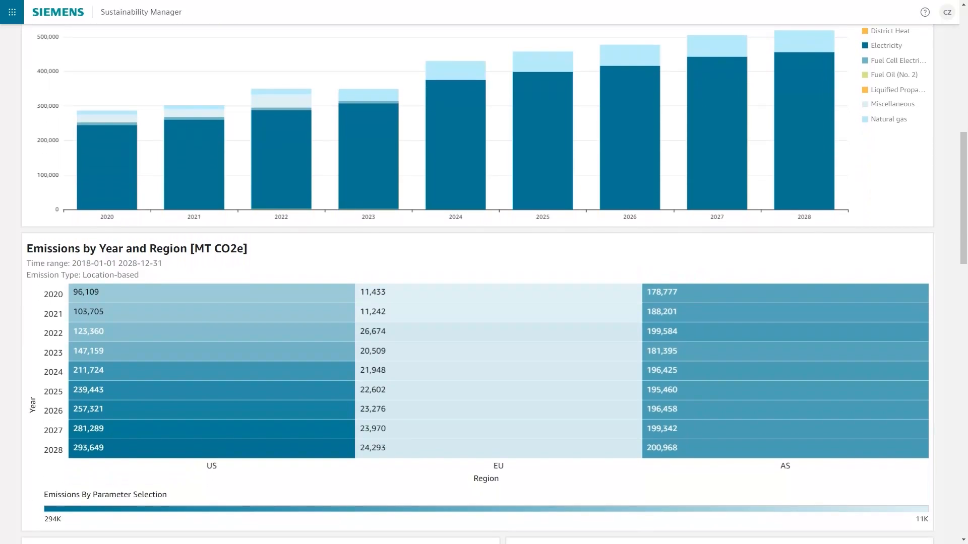
pyautogui.scroll(-3)
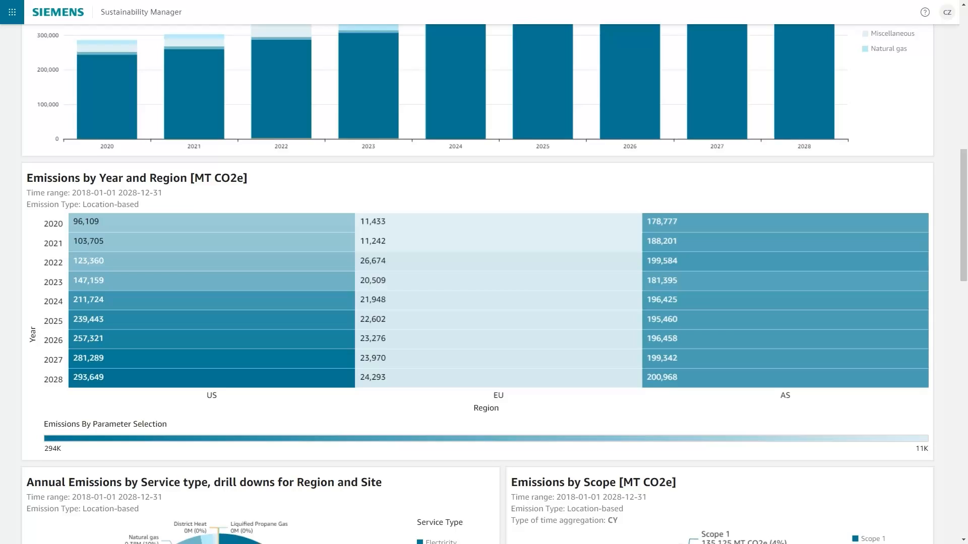
pyautogui.scroll(-3)
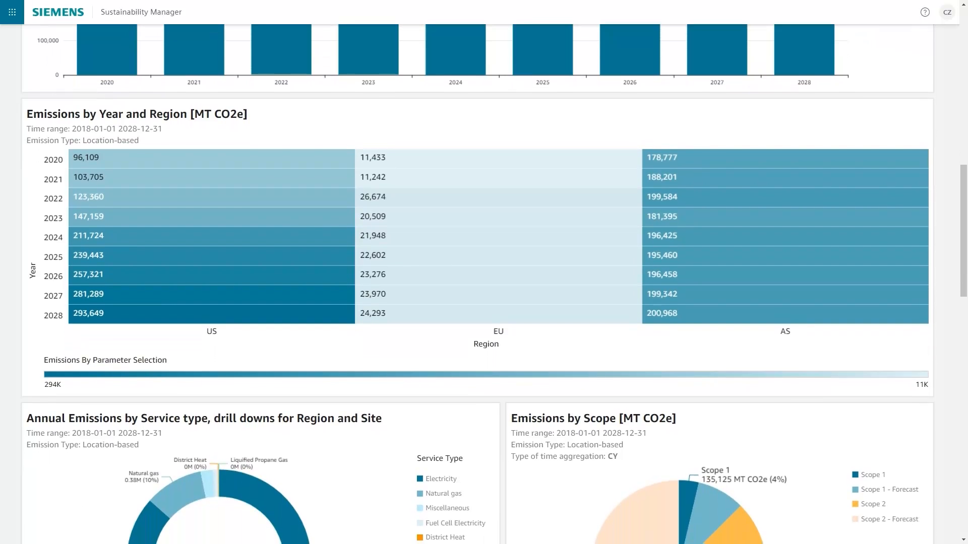
pyautogui.scroll(-3)
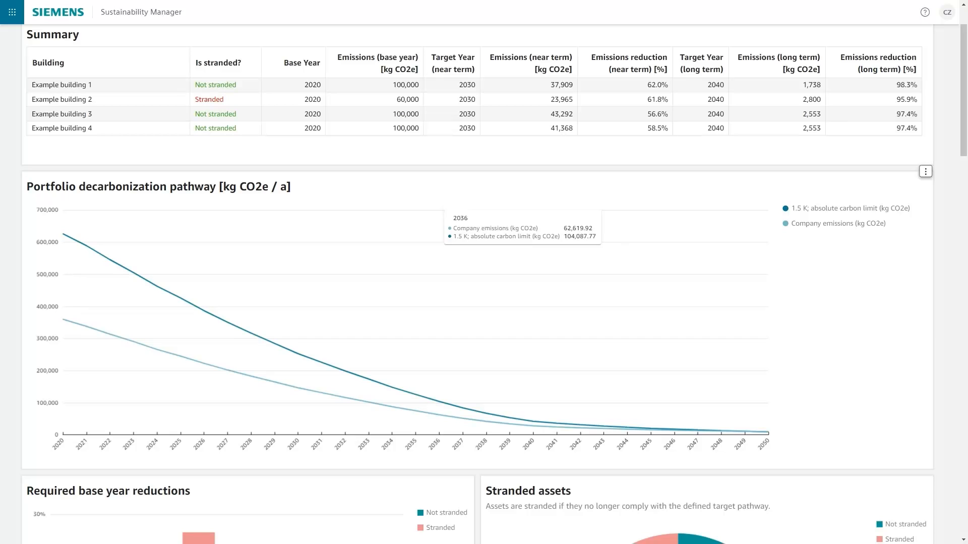
pyautogui.moveTo(366, 370)
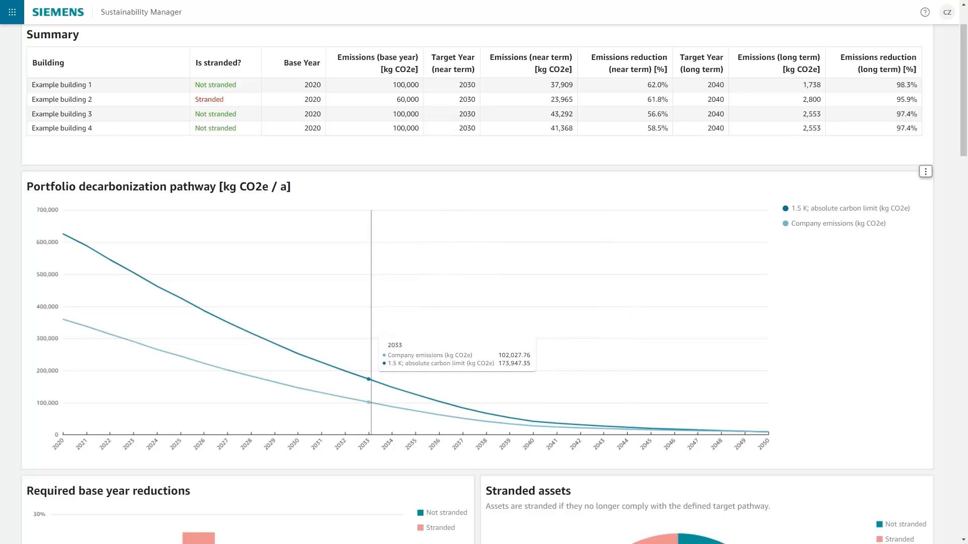
# Scroll past Share of Stranded Assets and Carbon Costs to the Portfolio decarbonization pathway chart
pyautogui.scroll(-3)
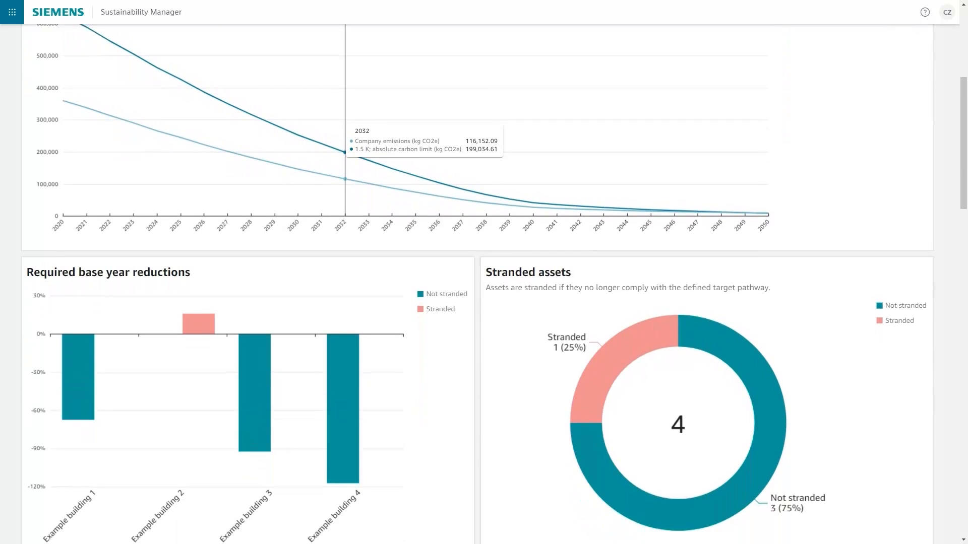
pyautogui.scroll(-3)
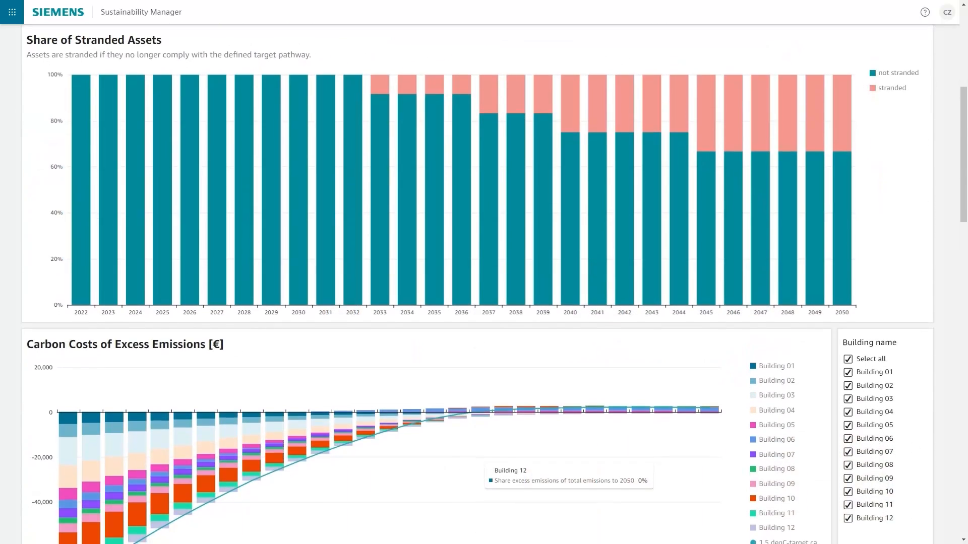
pyautogui.scroll(-3)
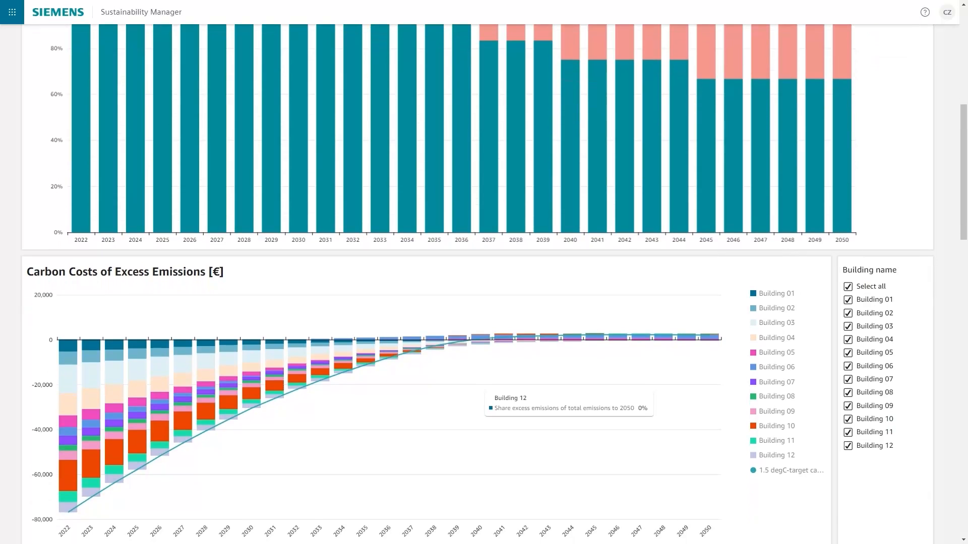
pyautogui.scroll(-3)
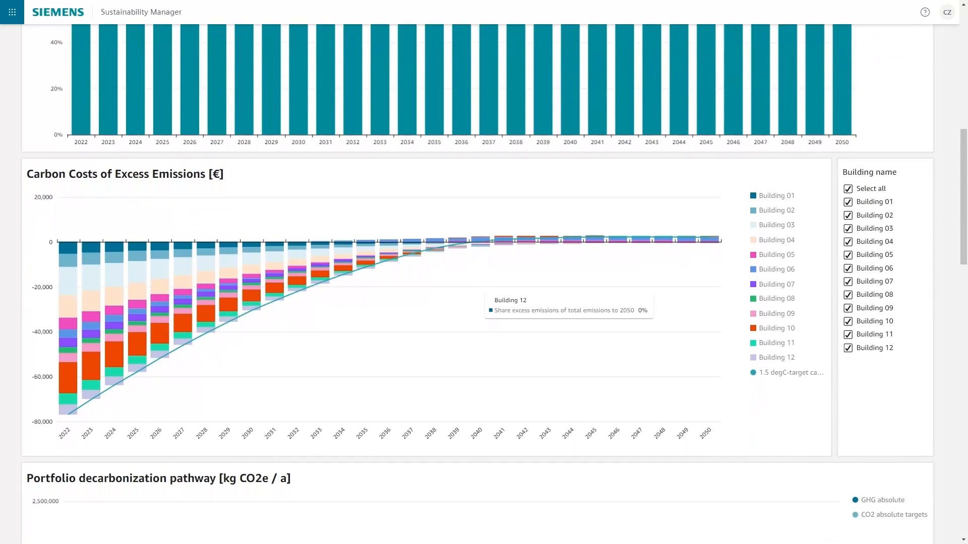
pyautogui.scroll(-3)
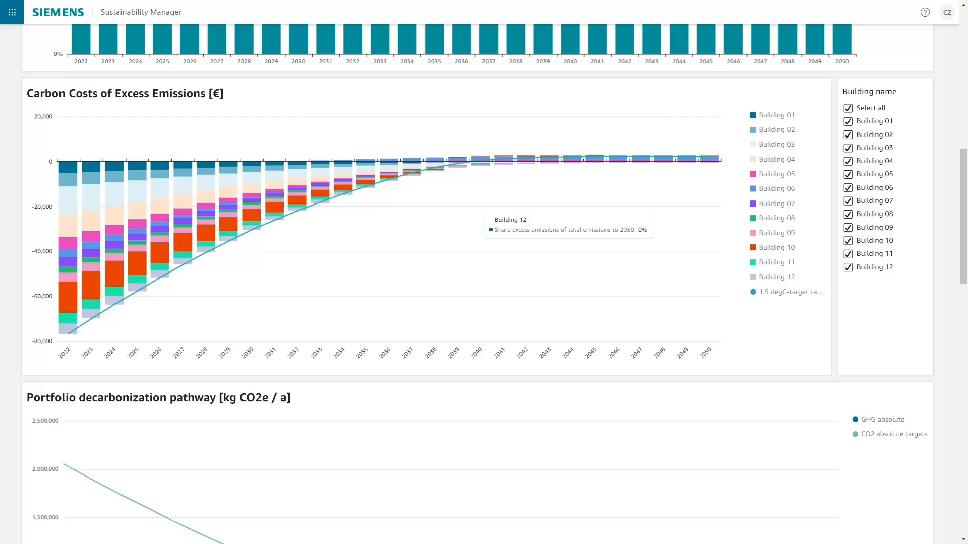
pyautogui.scroll(-3)
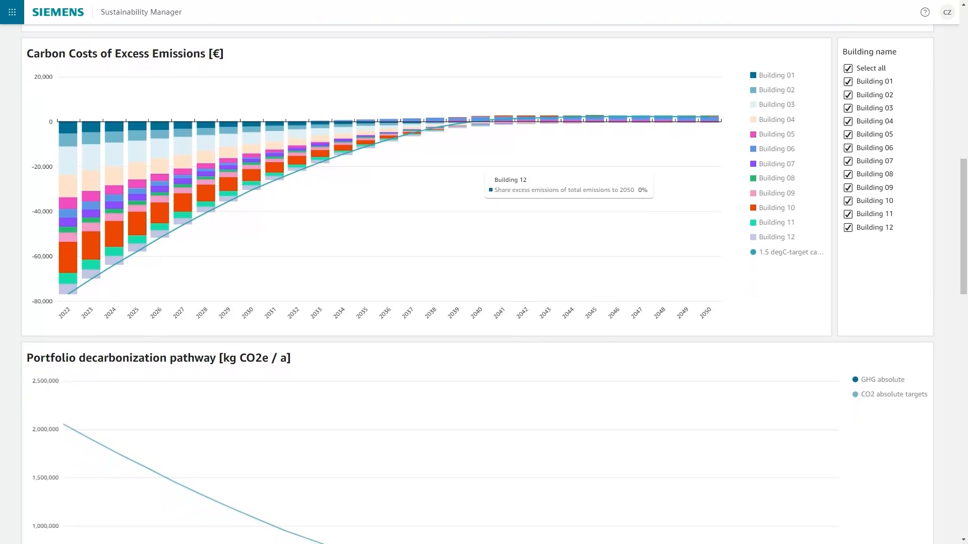
pyautogui.scroll(-3)
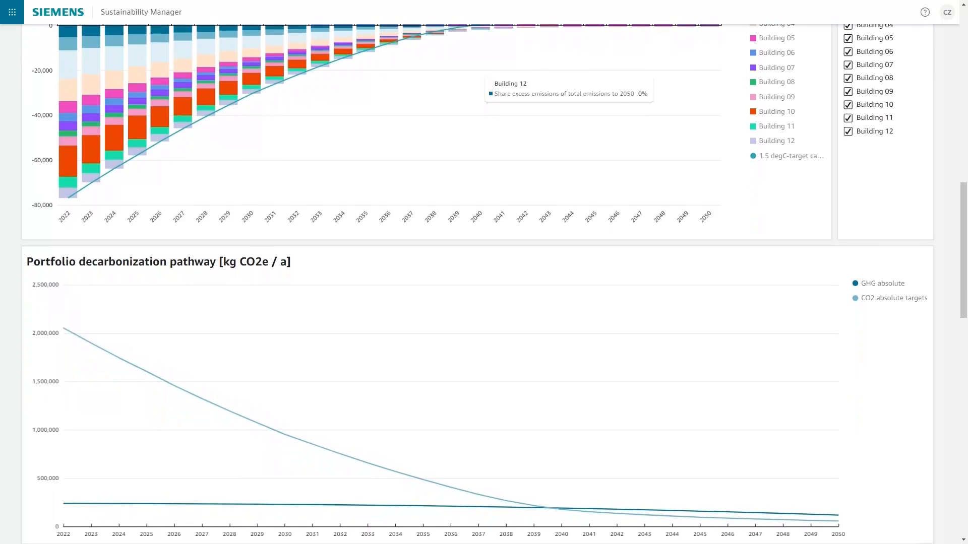
pyautogui.scroll(-3)
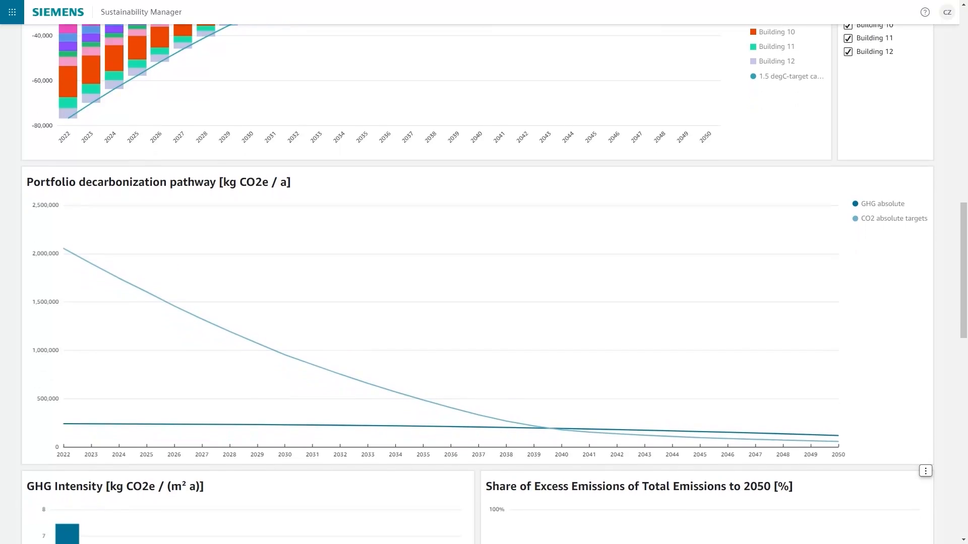
pyautogui.scroll(-3)
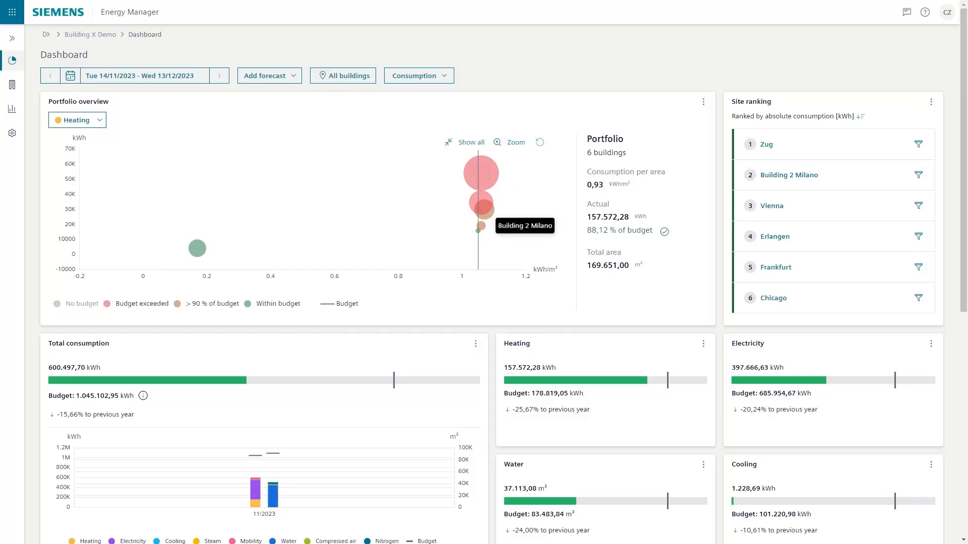
pyautogui.moveTo(480, 228)
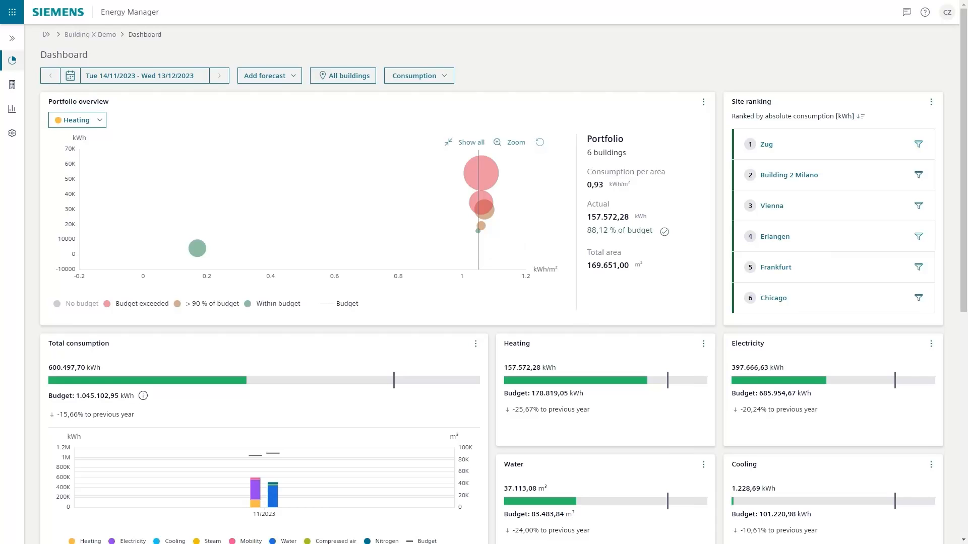
# Scroll the Energy Manager portfolio overview down to the Consumption per site table
pyautogui.scroll(-3)
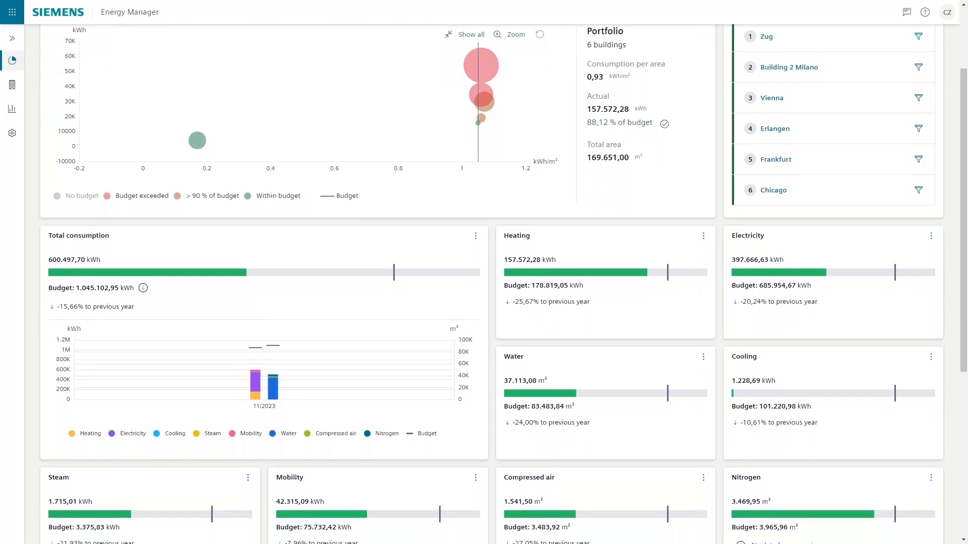
pyautogui.scroll(-3)
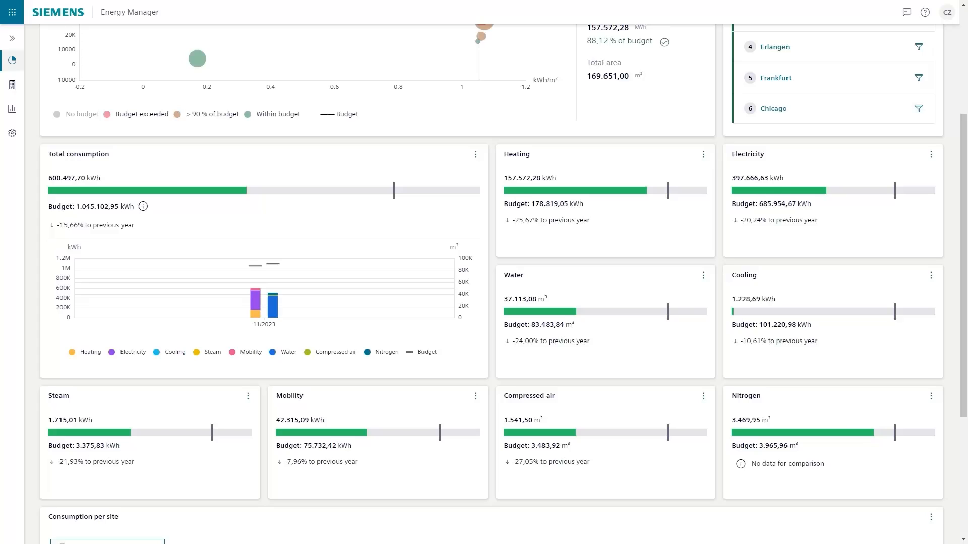
pyautogui.scroll(-3)
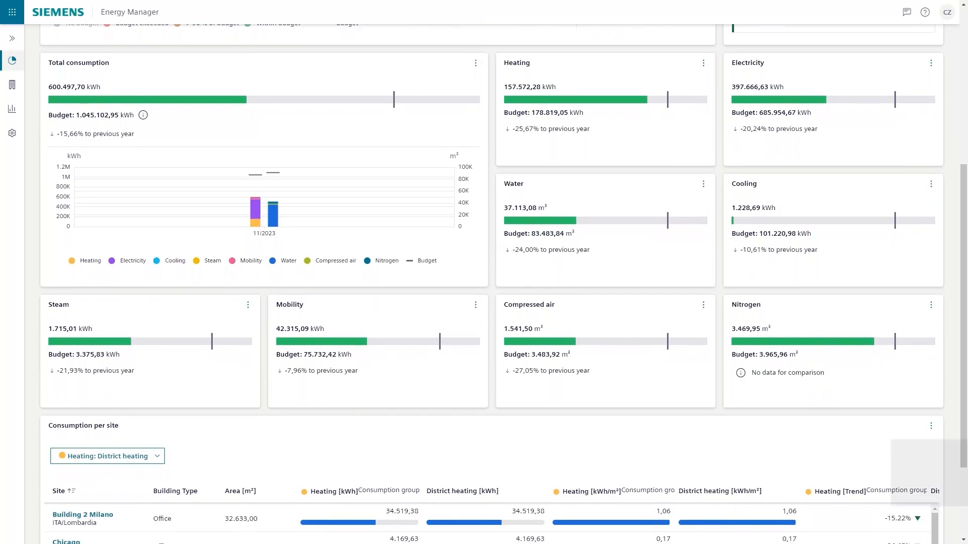
pyautogui.scroll(-3)
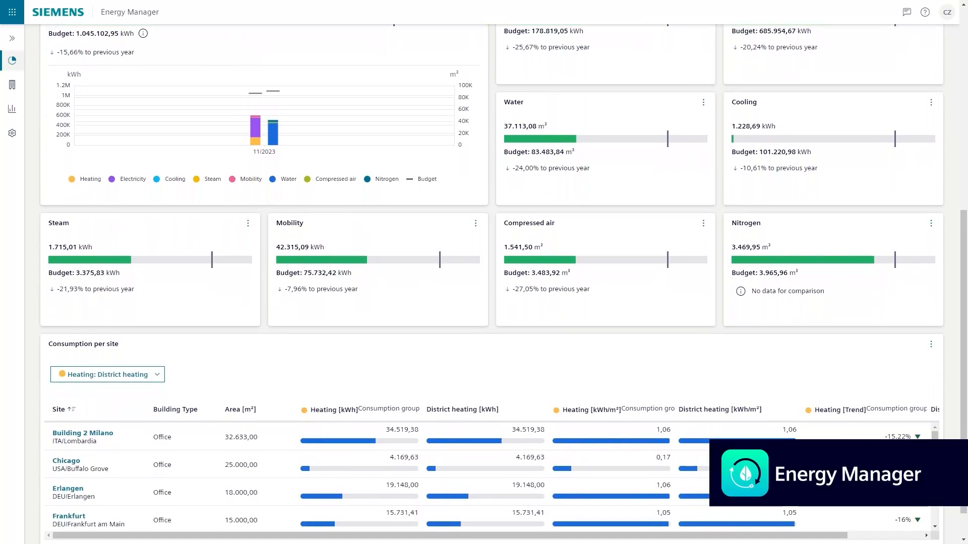
pyautogui.scroll(-3)
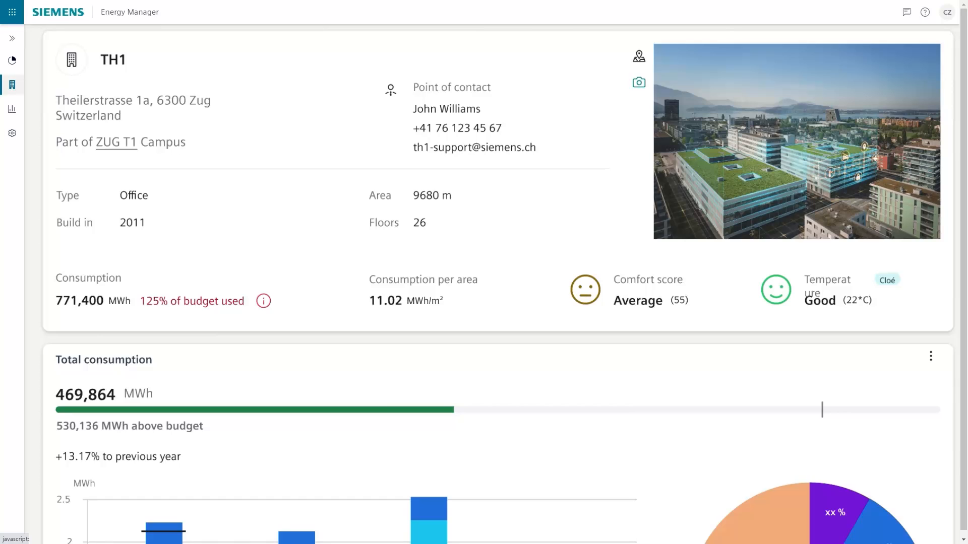
# Scroll TH1's building page in Zug down to the Total consumption card
pyautogui.scroll(-3)
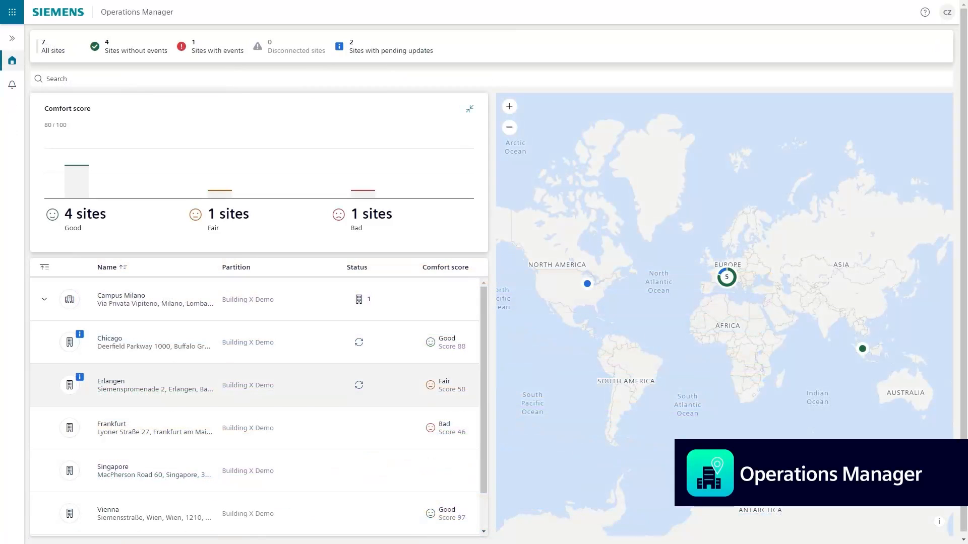
# Filter the sites to the one site with events and open Campus Milano
pyautogui.click(217, 47)
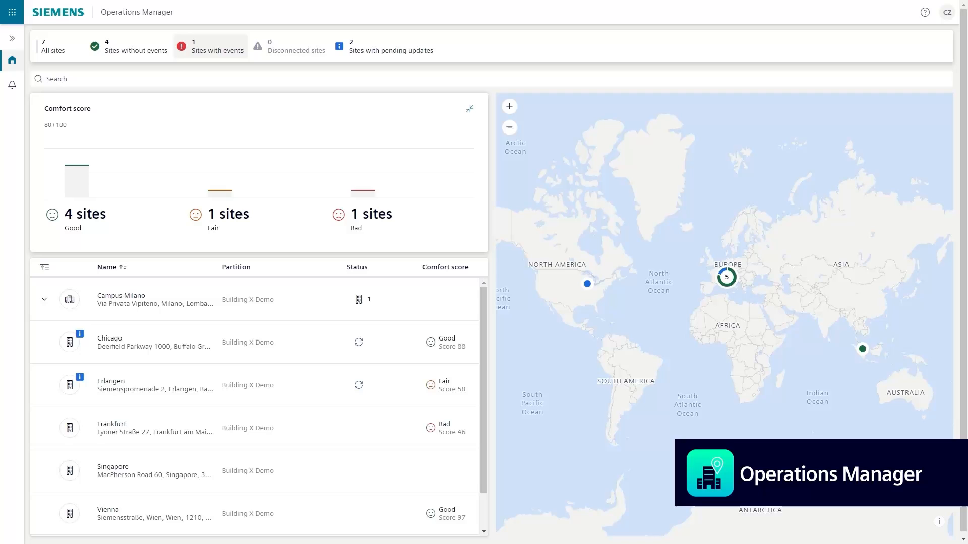
pyautogui.click(210, 46)
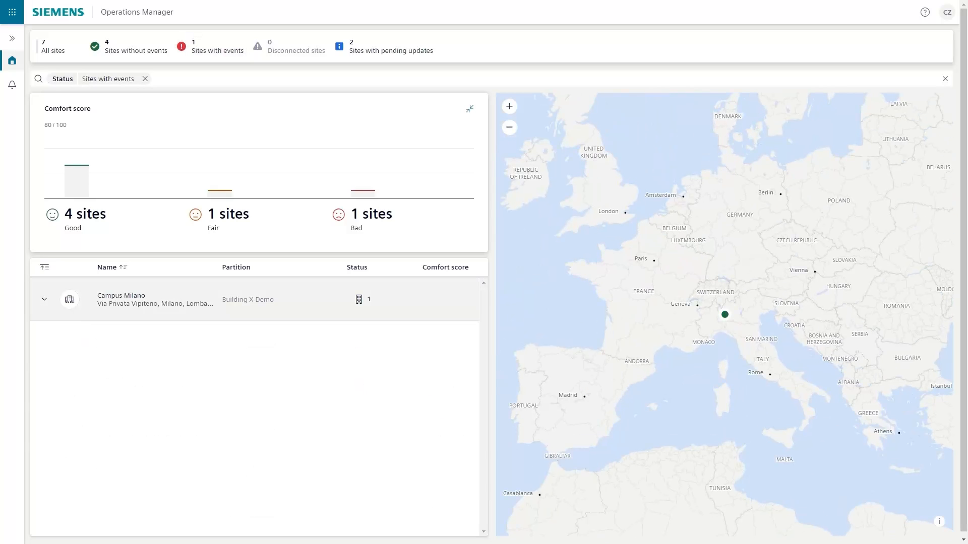
pyautogui.click(44, 299)
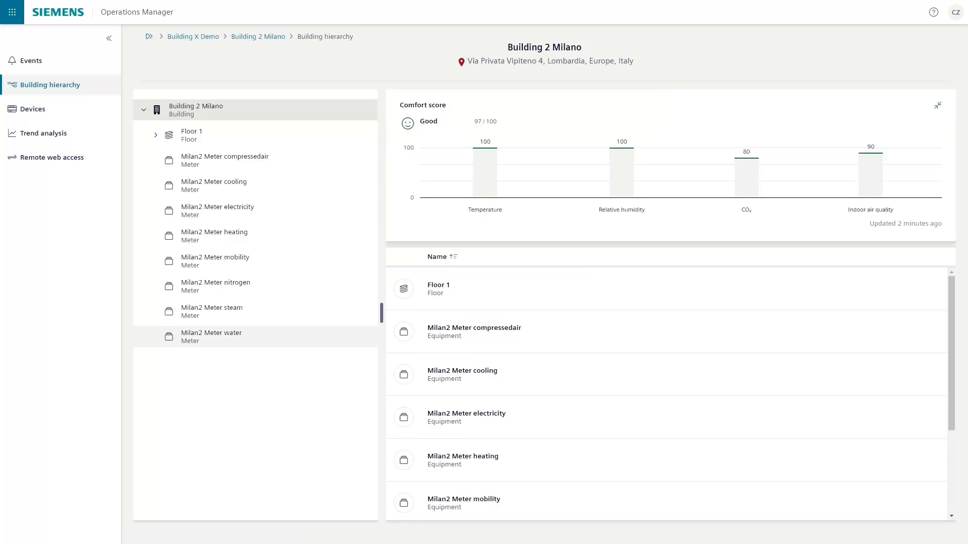
# Open Building 2 Milano and view its building hierarchy with meters and comfort score 97
pyautogui.click(211, 311)
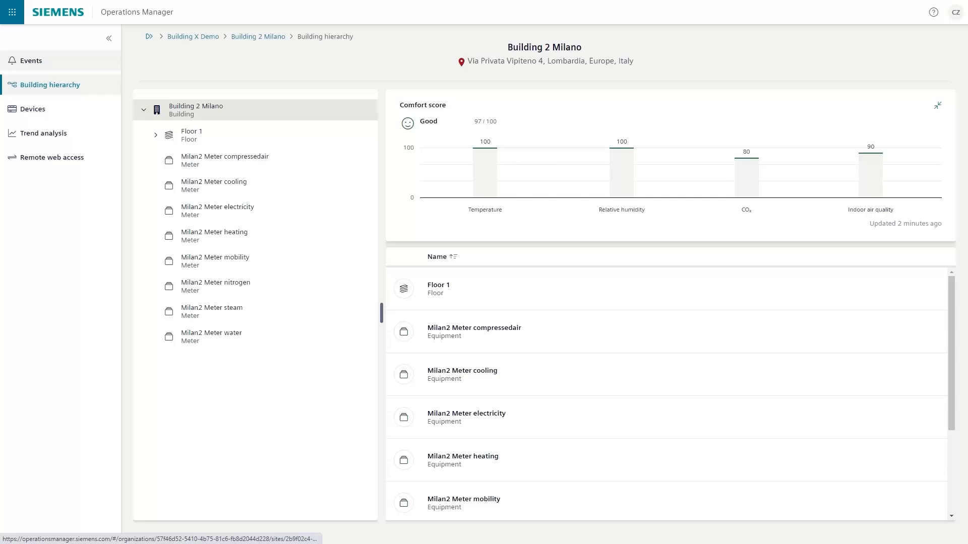
pyautogui.click(30, 60)
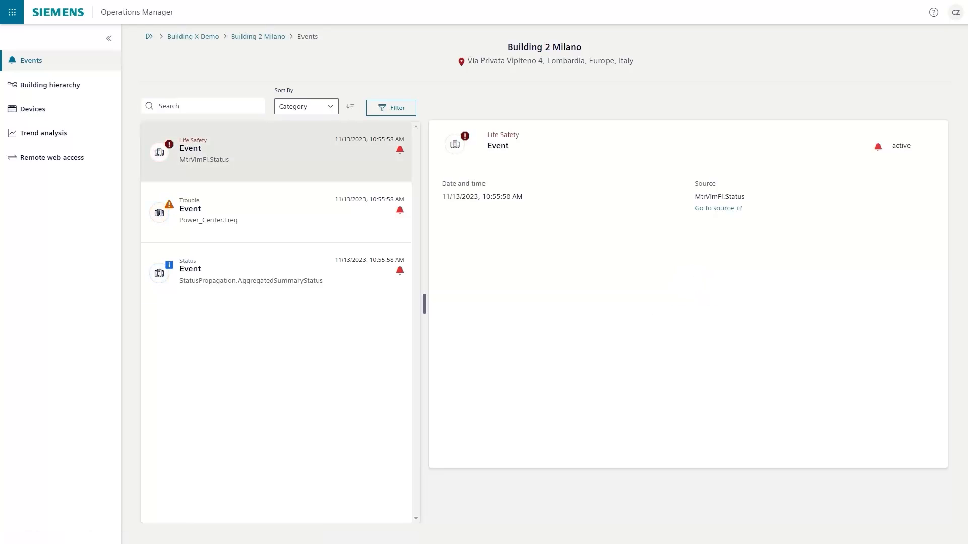
# Select the Life Safety event to show its details and source
pyautogui.click(33, 109)
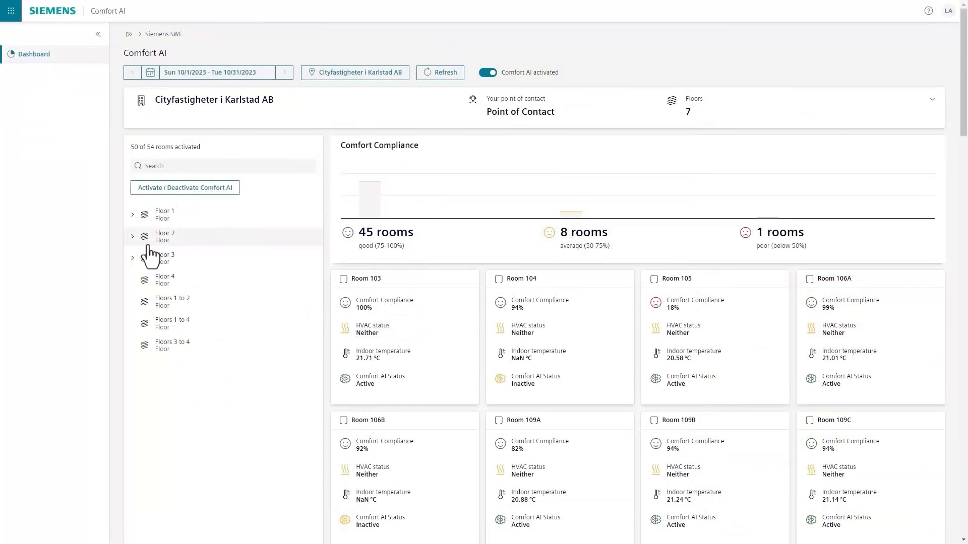
# Expand Floor 1 in the floor tree and open Room 103's temperature chart
pyautogui.click(132, 236)
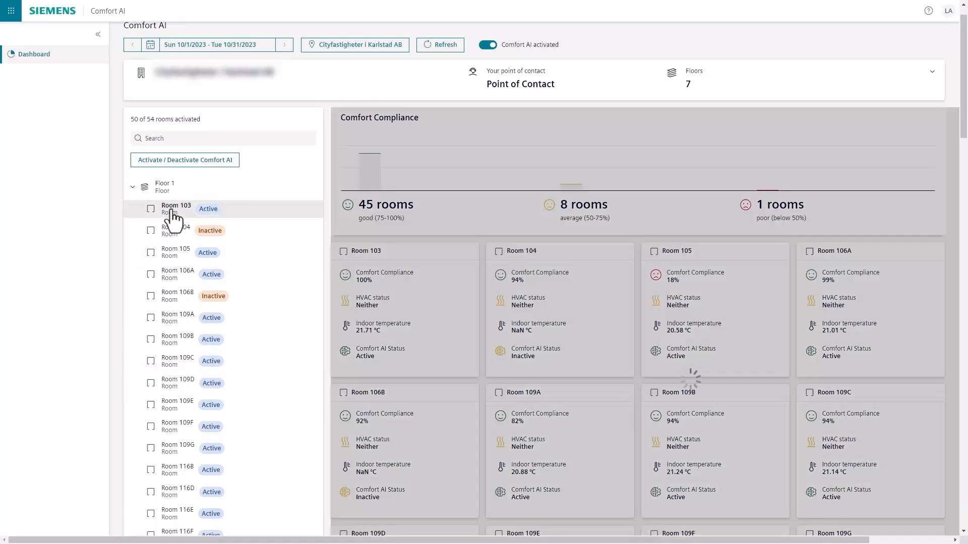
pyautogui.click(176, 209)
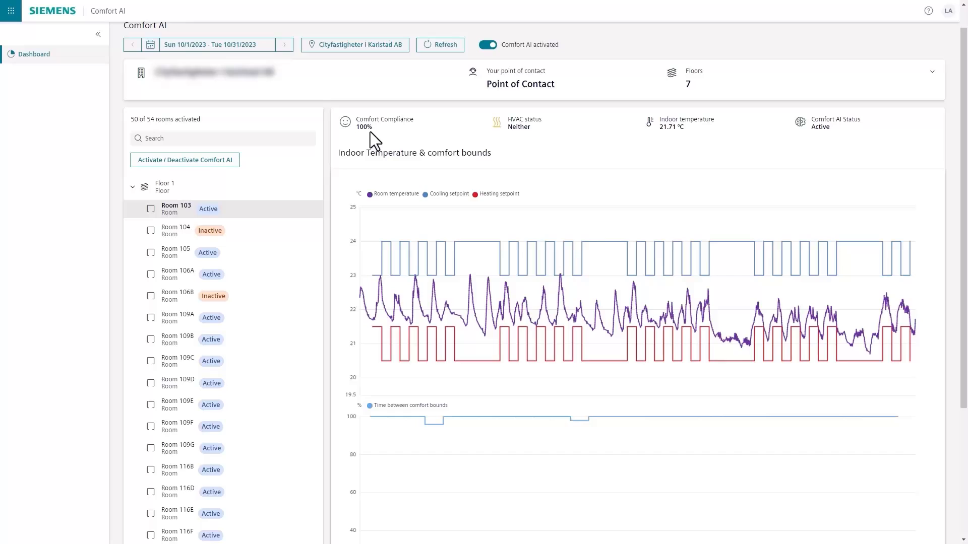
pyautogui.moveTo(685, 150)
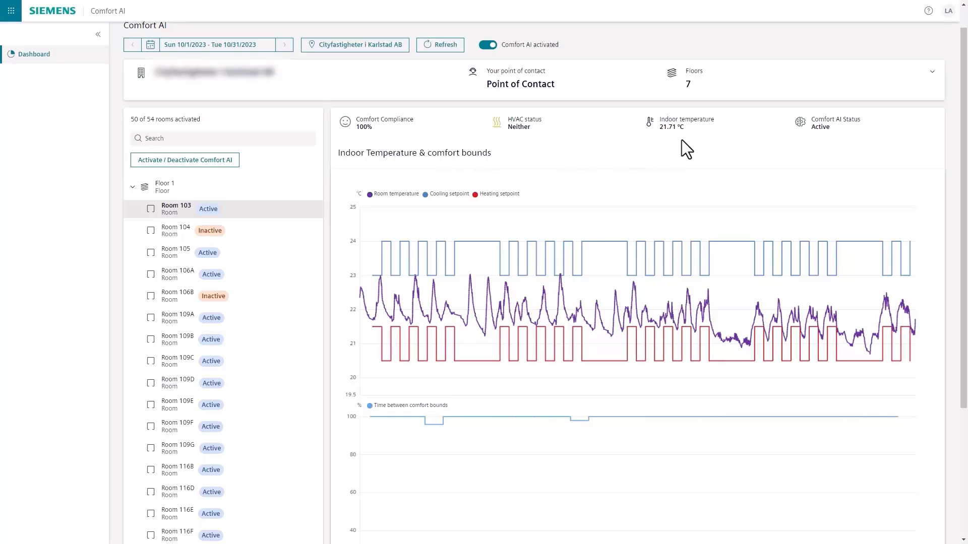
pyautogui.moveTo(721, 162)
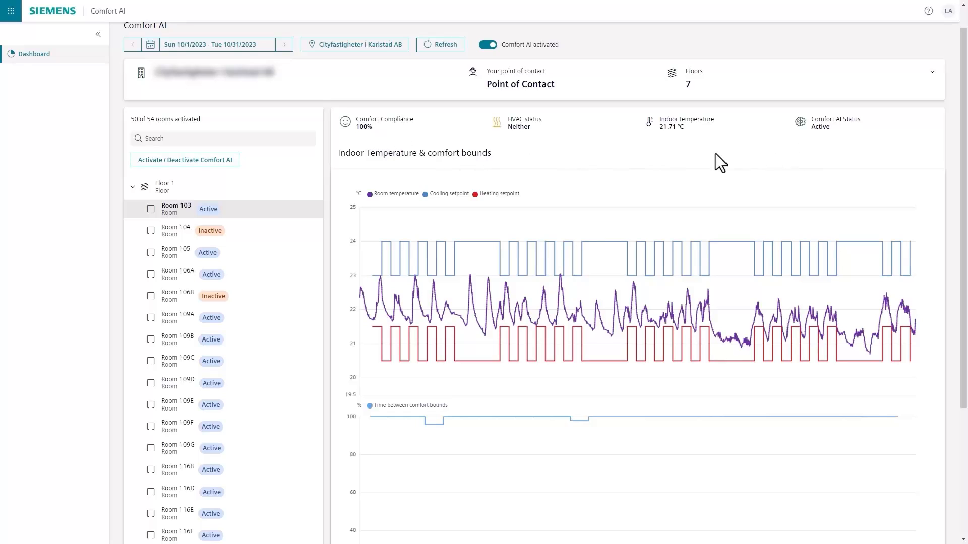
pyautogui.moveTo(419, 250)
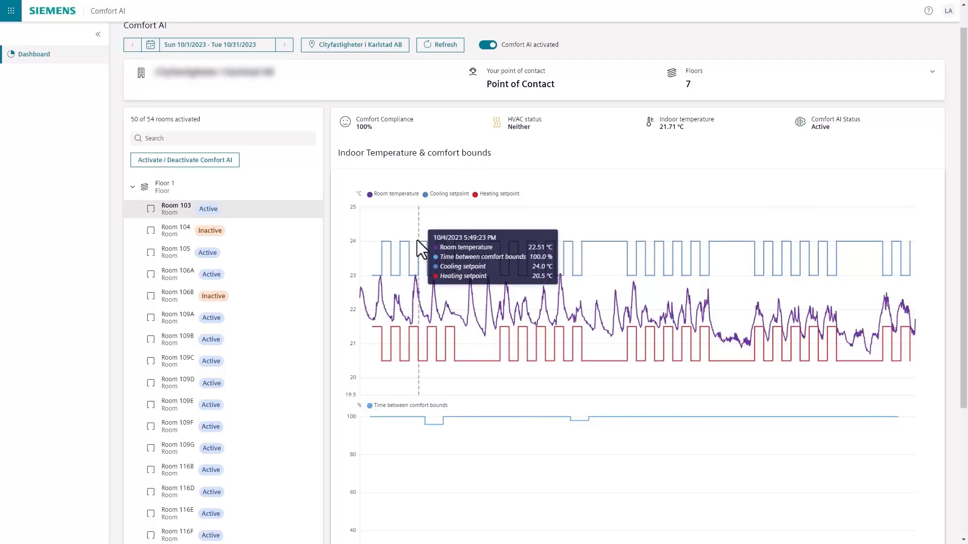
pyautogui.moveTo(449, 318)
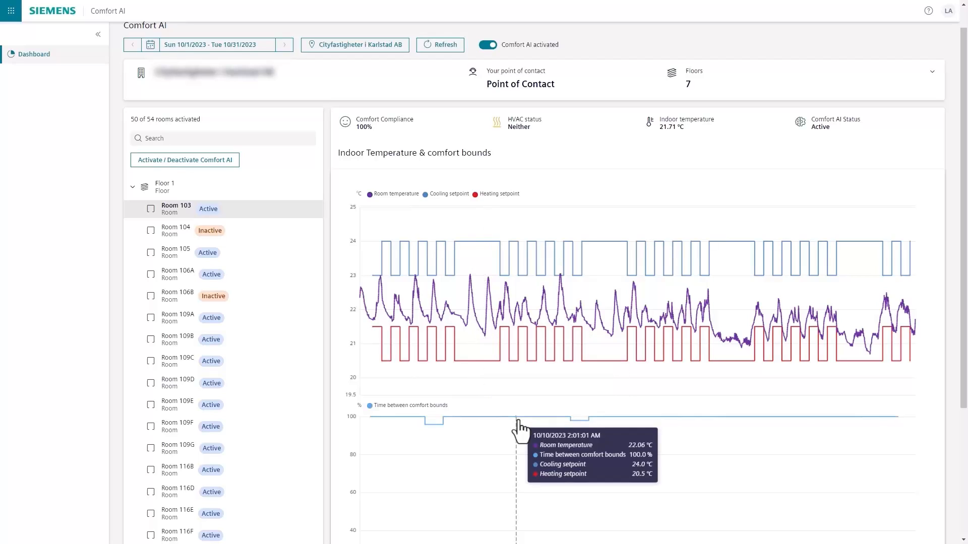
pyautogui.moveTo(728, 438)
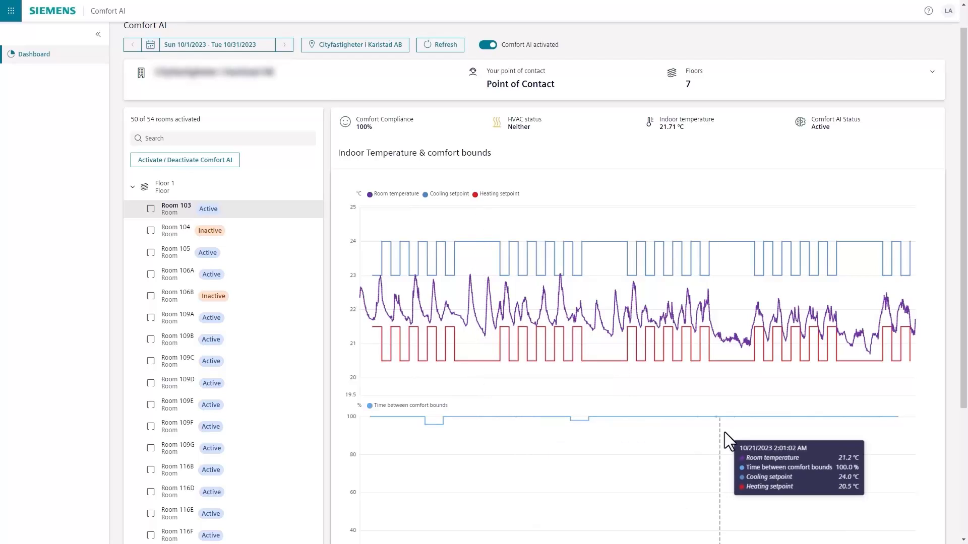